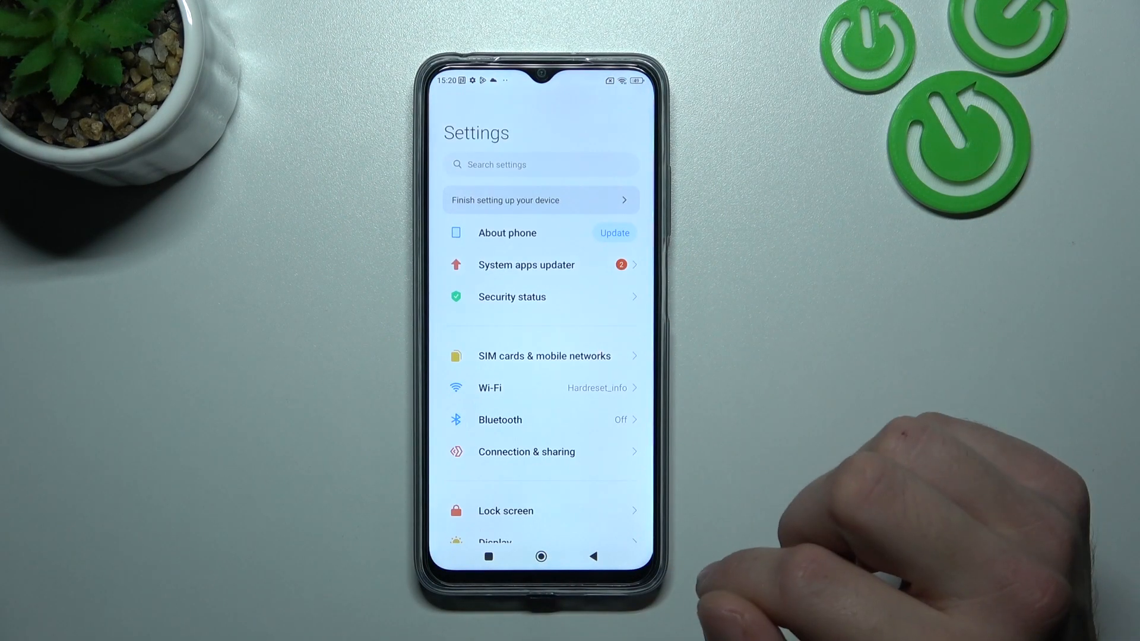
Scroll the Settings list and enter the Display page
scroll("down", 3)
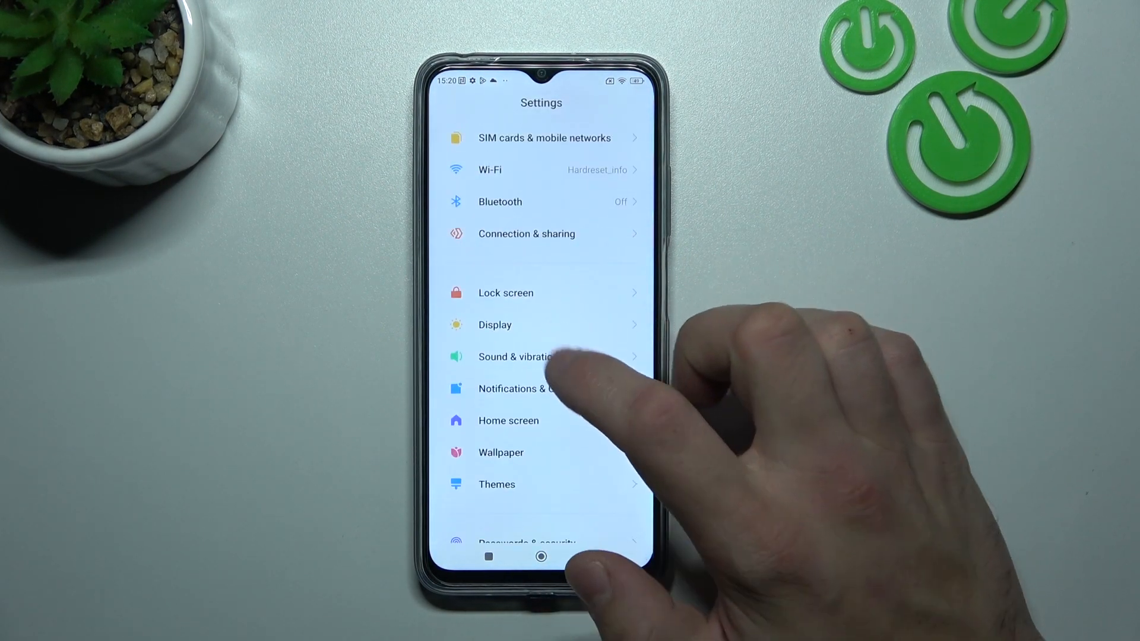
left_click(495, 325)
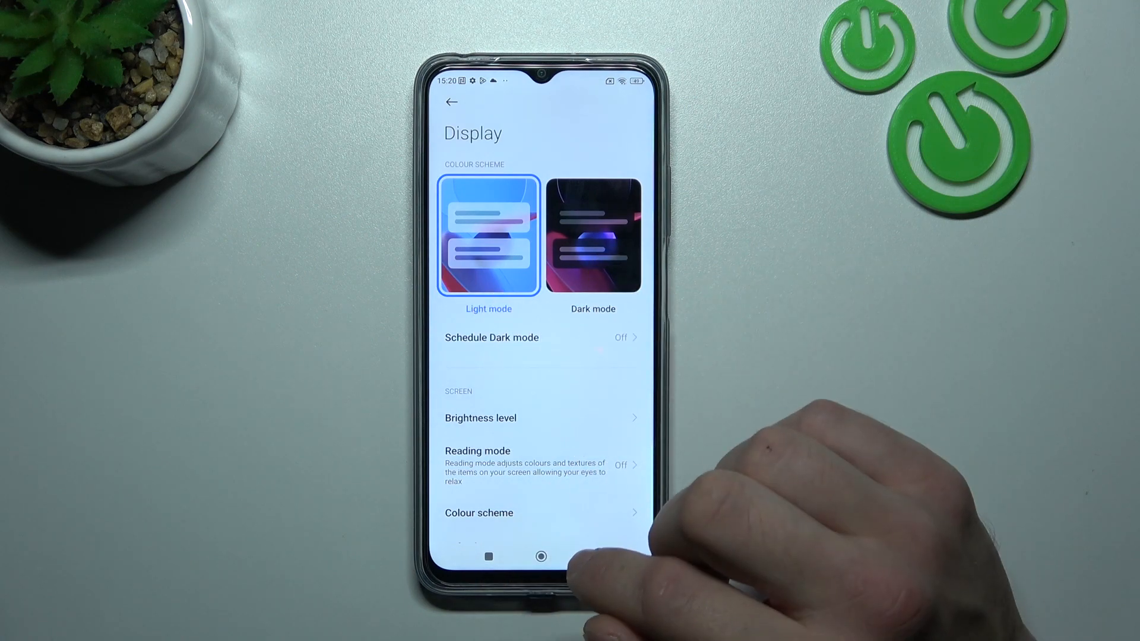
Switch to Dark mode, review the per-app dark mode options, then enter Brightness level
left_click(593, 236)
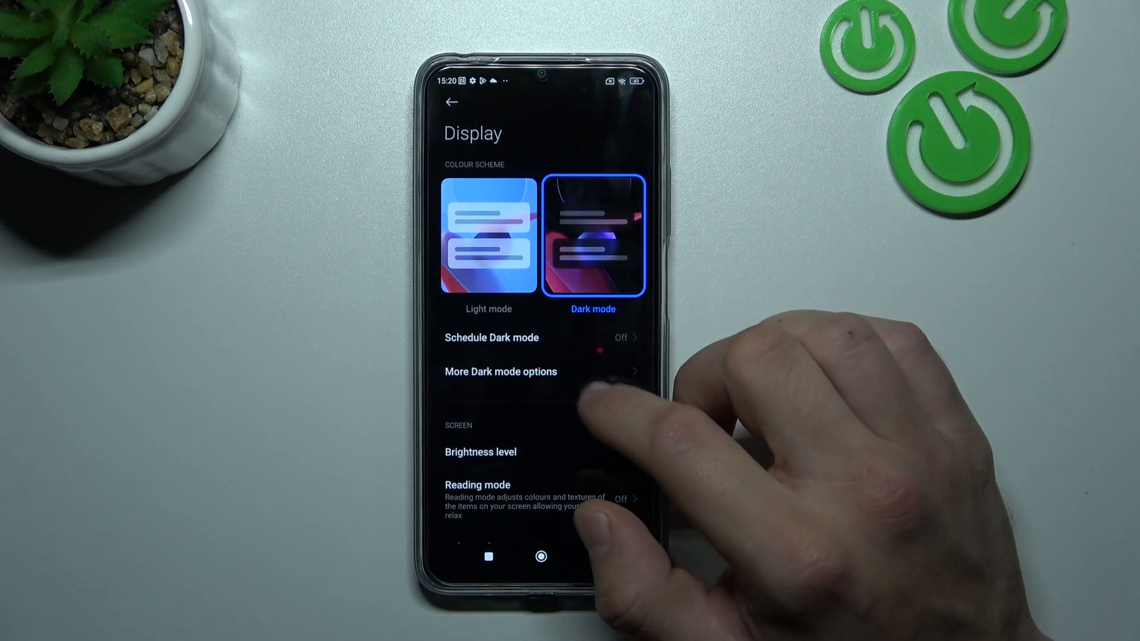
left_click(492, 337)
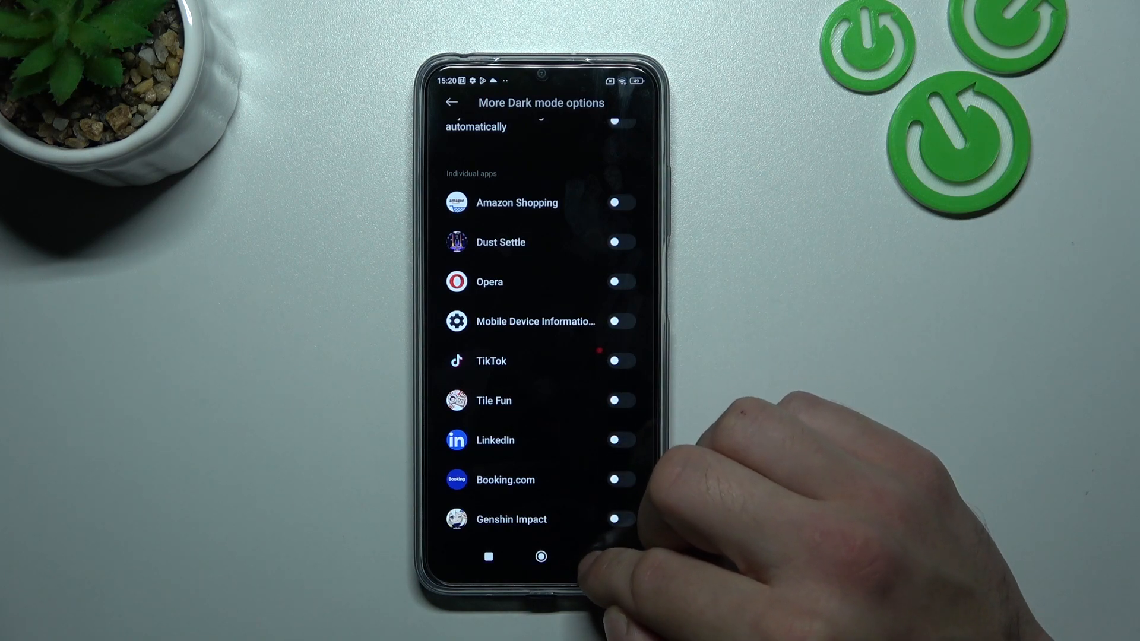
left_click(451, 102)
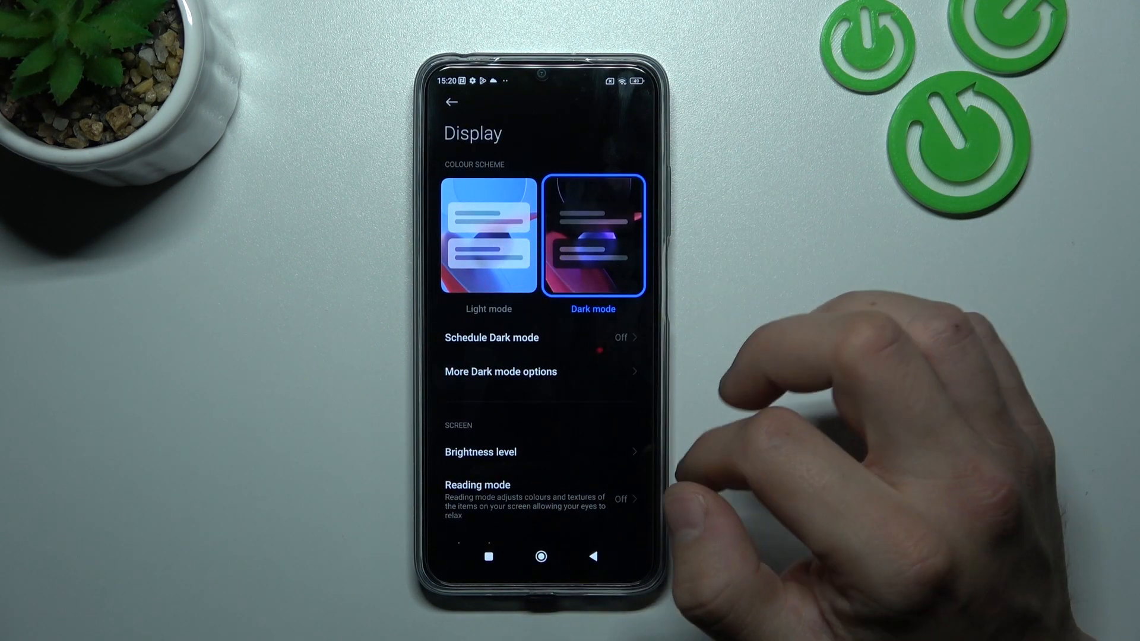
left_click(488, 235)
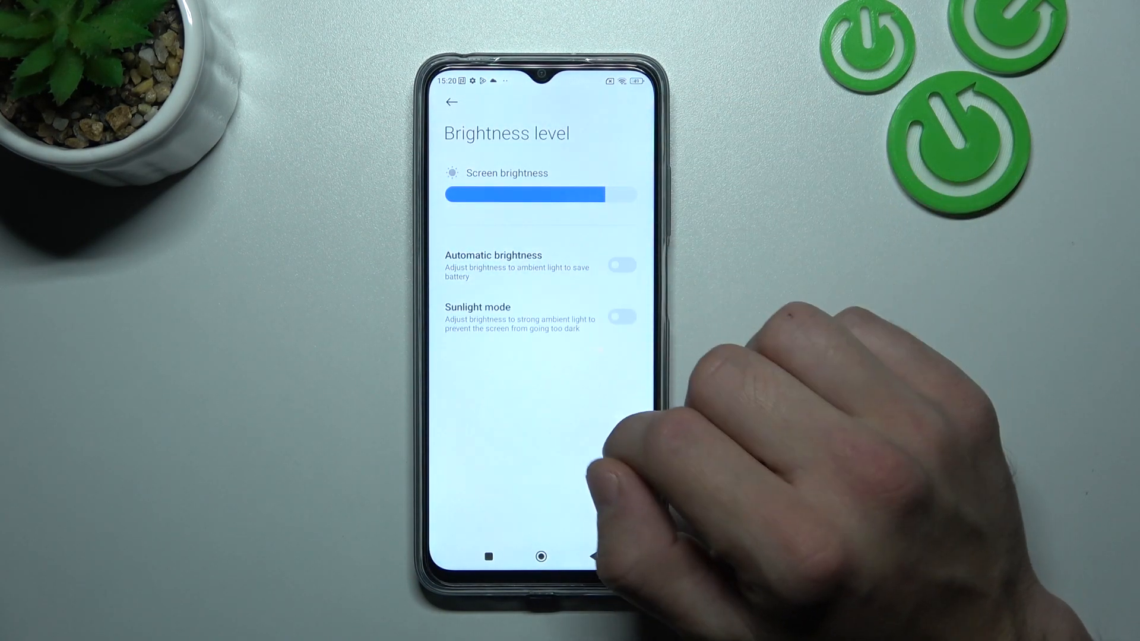
Toggle Automatic brightness on then off, leave Sunlight mode off, and return to Display
left_click(621, 264)
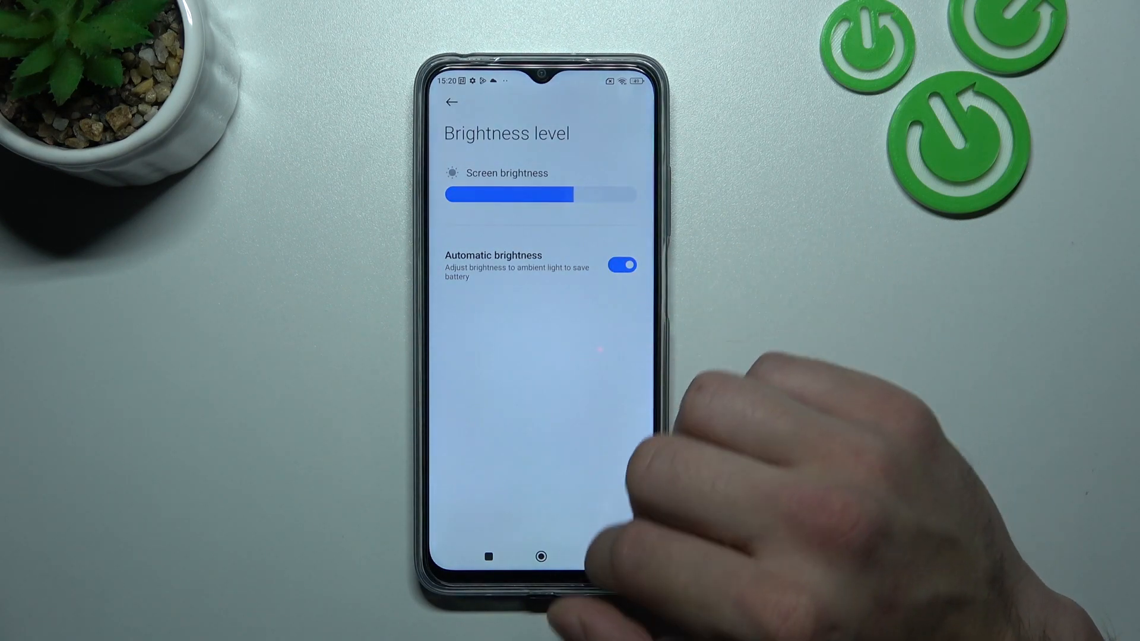
left_click(622, 264)
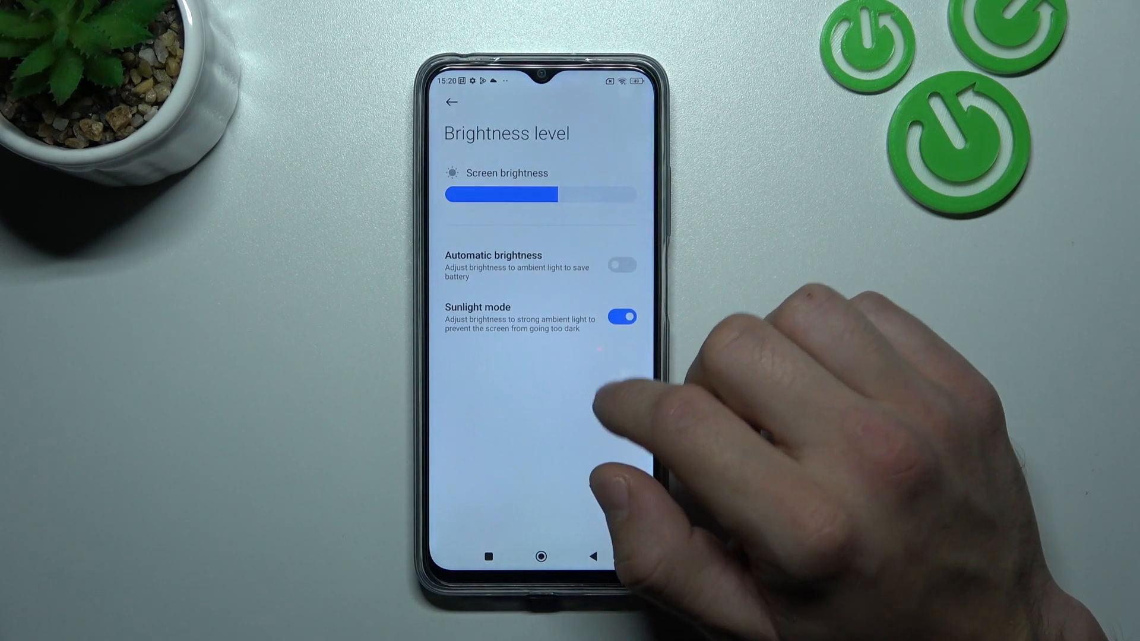
left_click(621, 317)
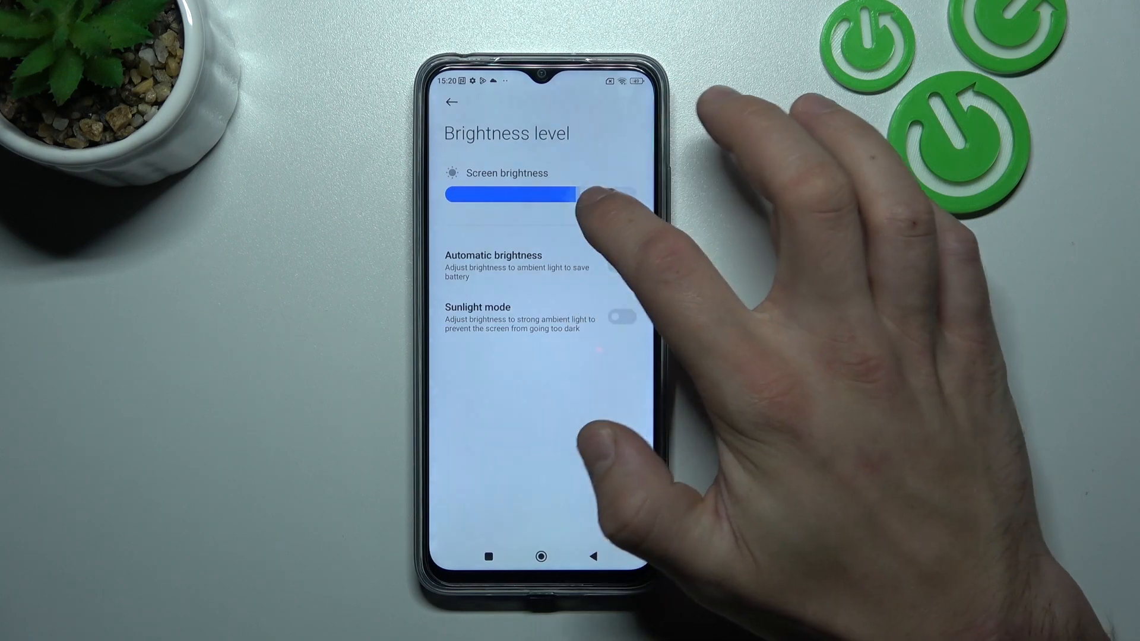
left_click(452, 102)
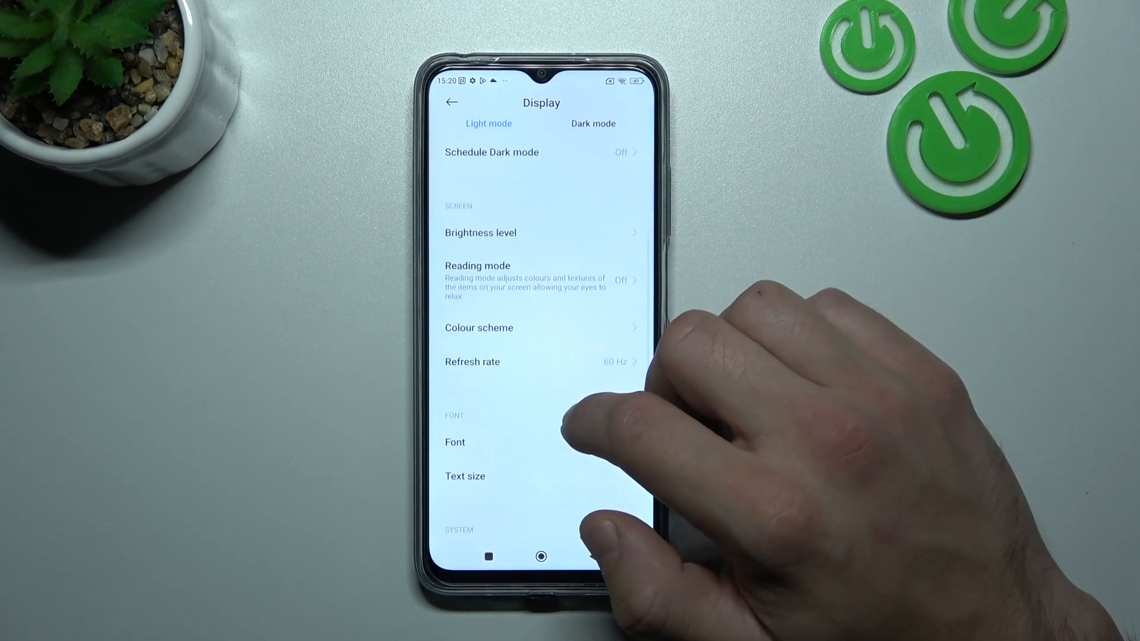
Review the Colour scheme modes, adjust the colour temperature wheel, and move on to Refresh rate
left_click(478, 265)
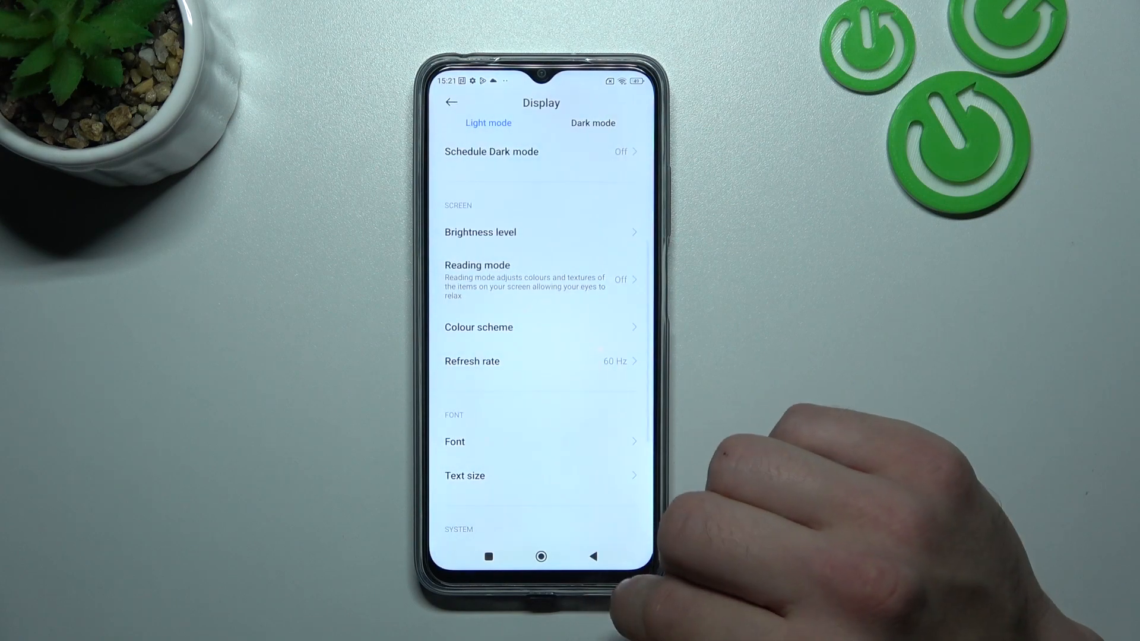
left_click(479, 327)
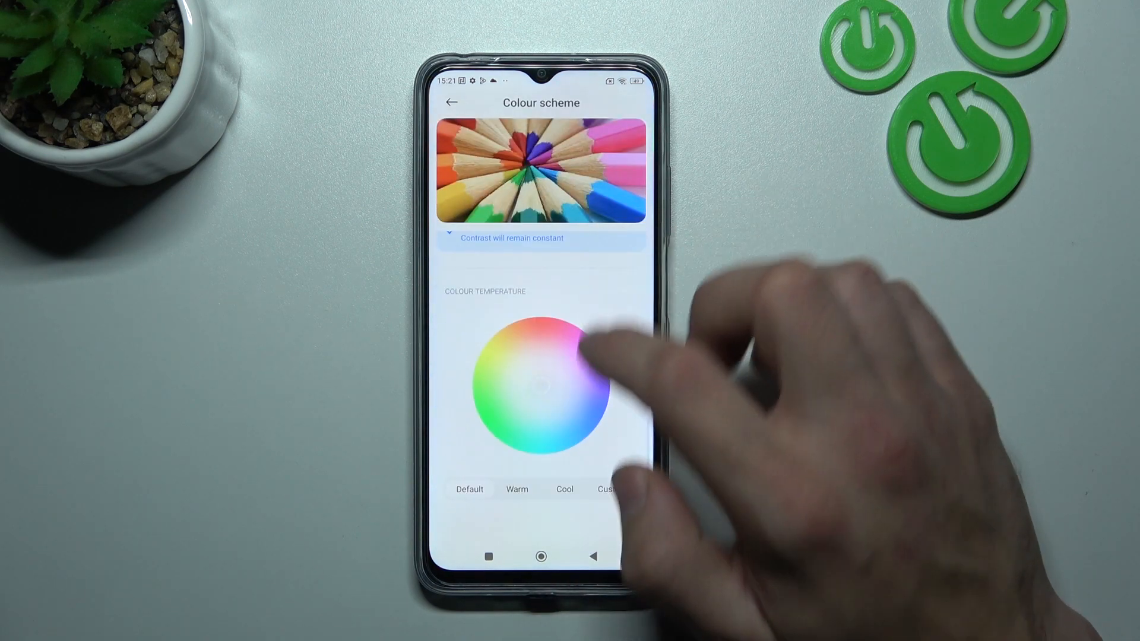
left_click_drag(582, 349, 571, 414)
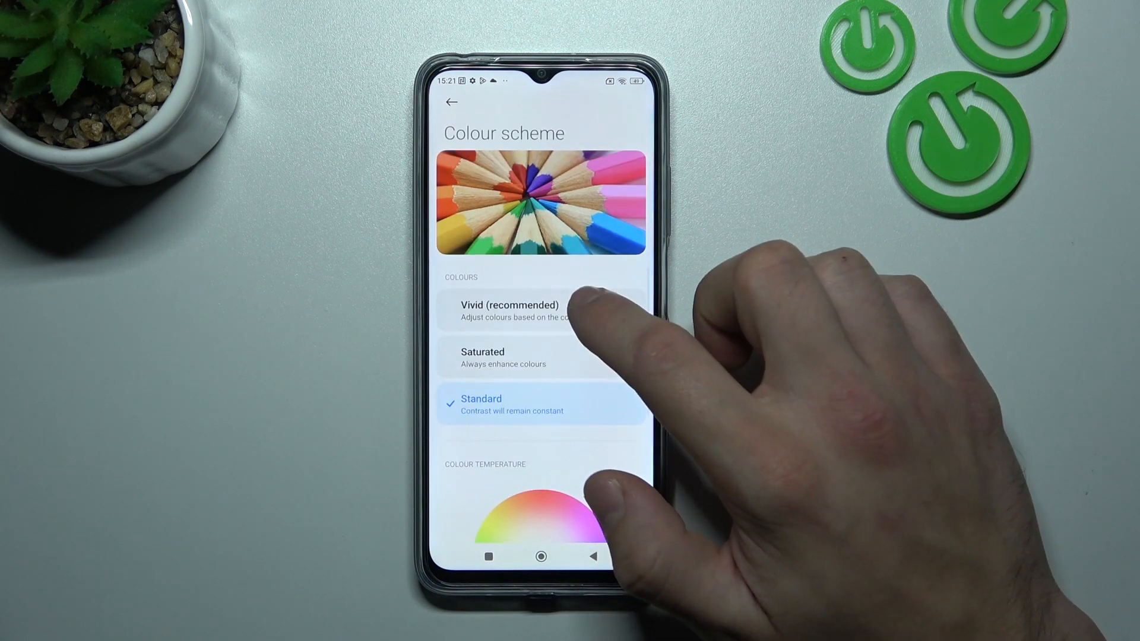
left_click(452, 102)
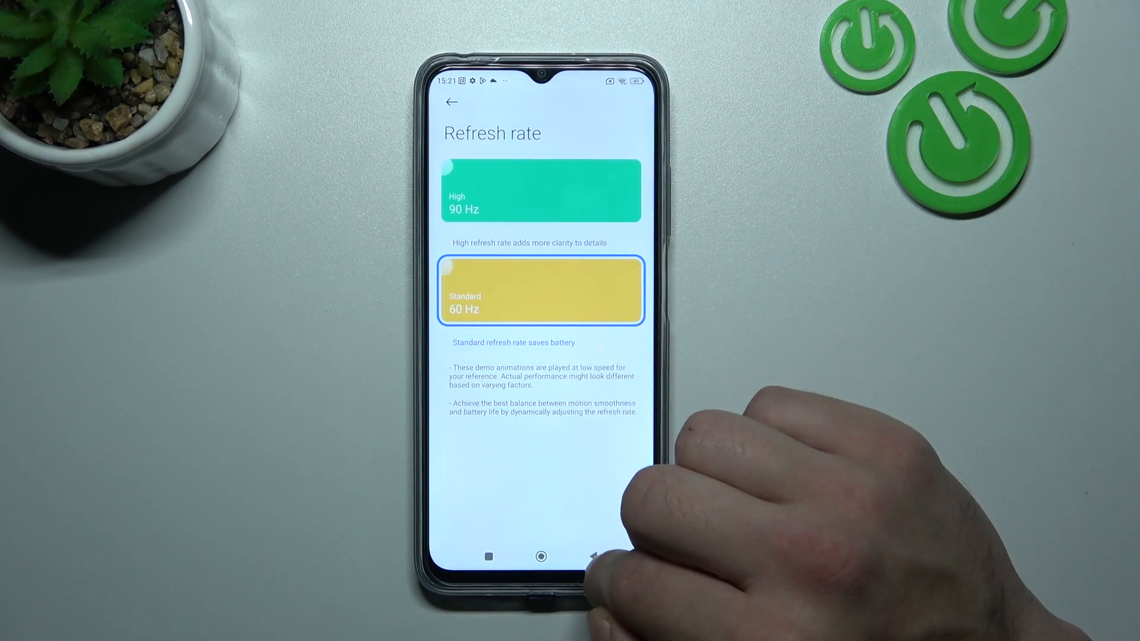
Leave Refresh rate at Standard 60 Hz, raise Text size to XXL, and return to Display
left_click(451, 102)
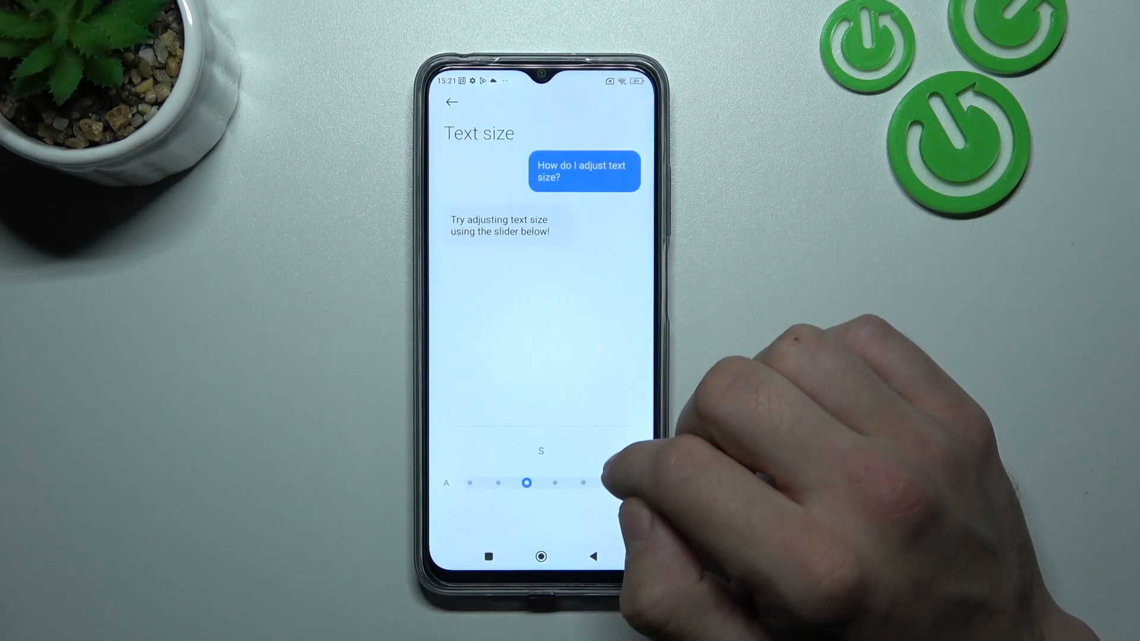
left_click_drag(527, 484, 583, 483)
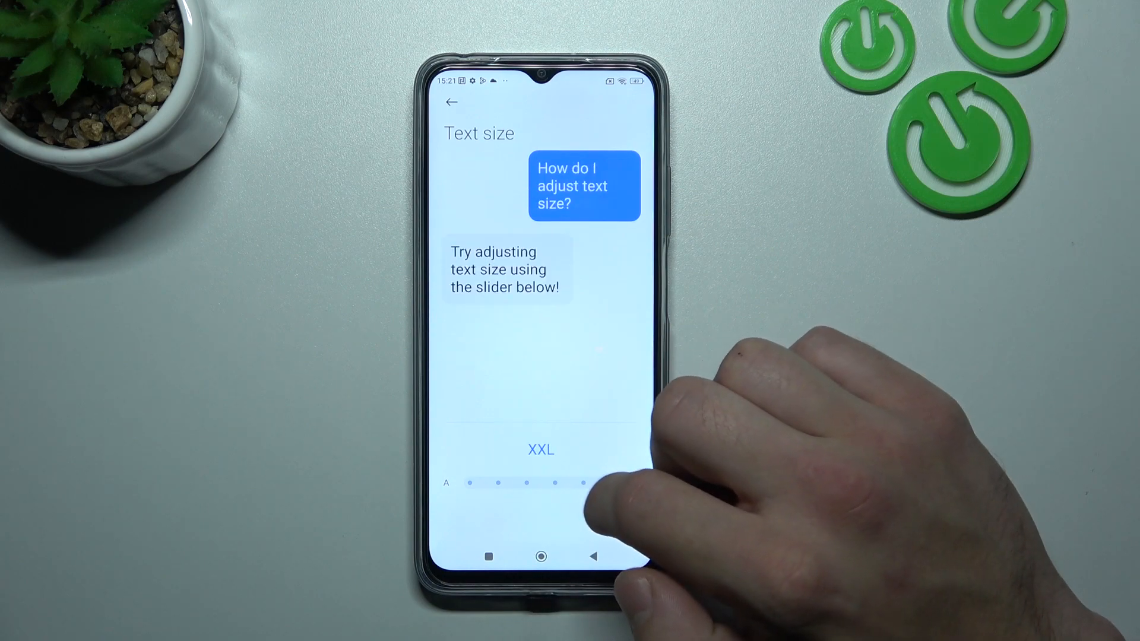
left_click(451, 102)
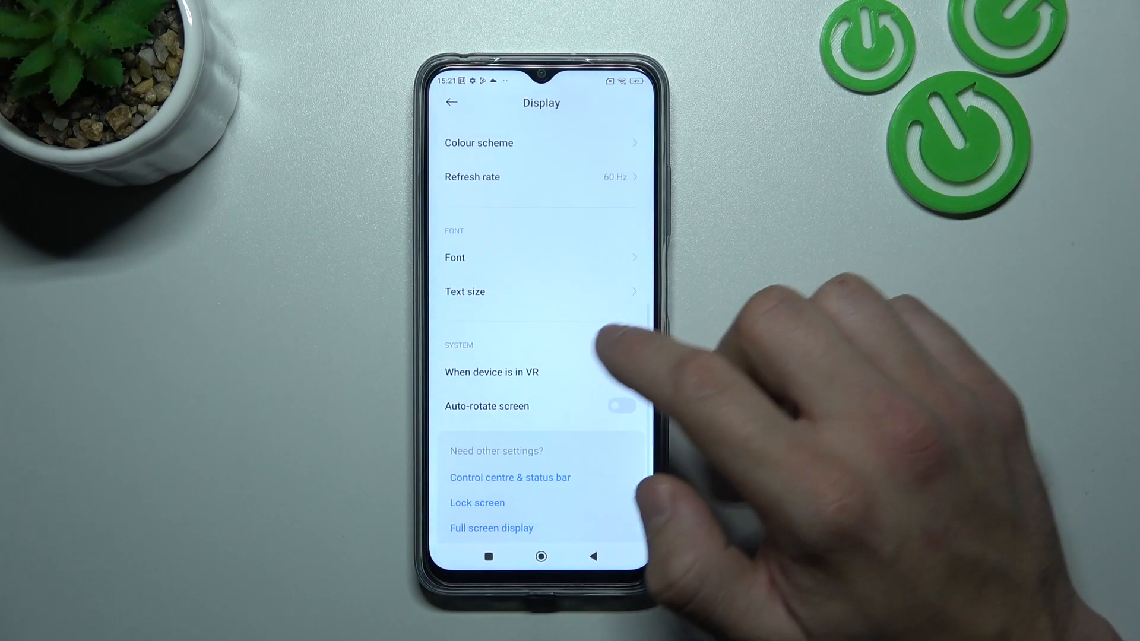
View the VR display options, turn Auto-rotate screen on, and return to the main Settings list
left_click(492, 372)
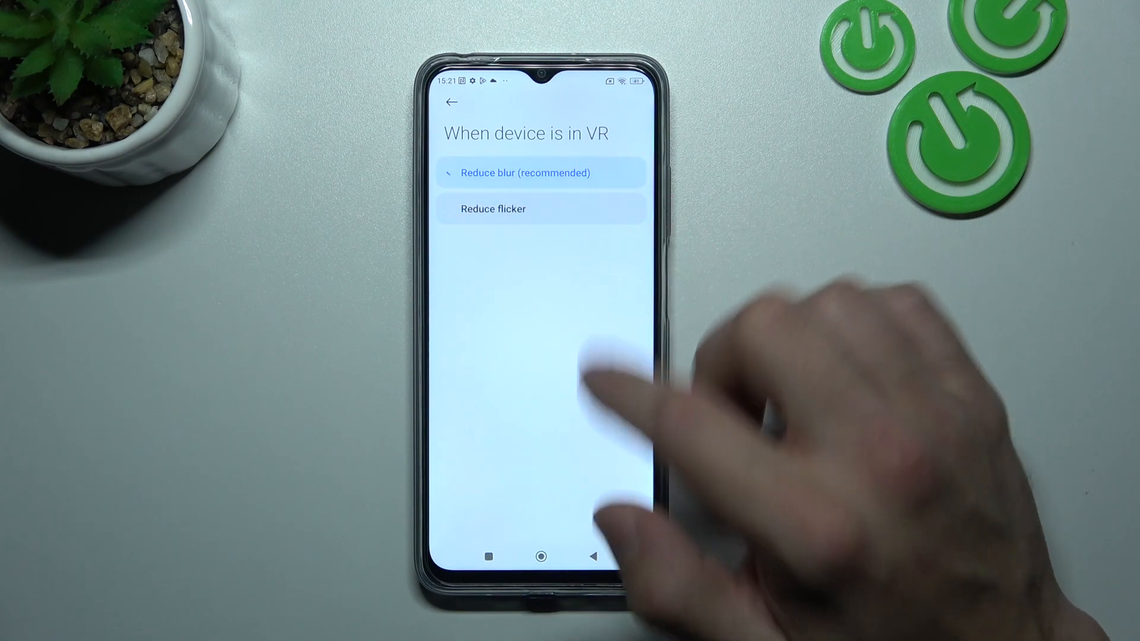
left_click(451, 101)
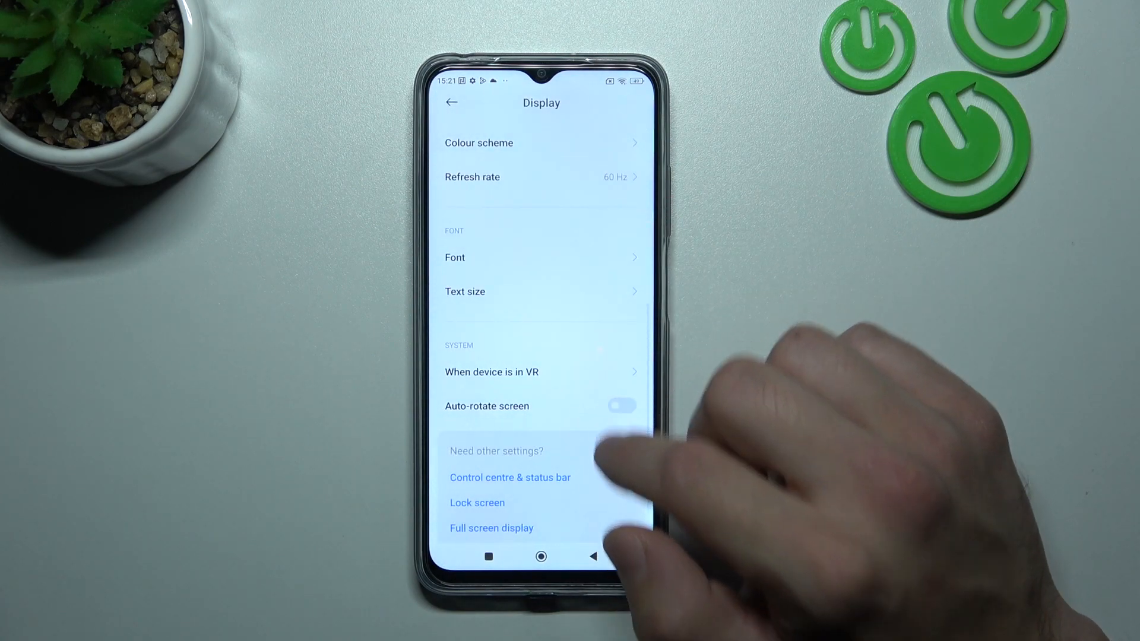
left_click(621, 406)
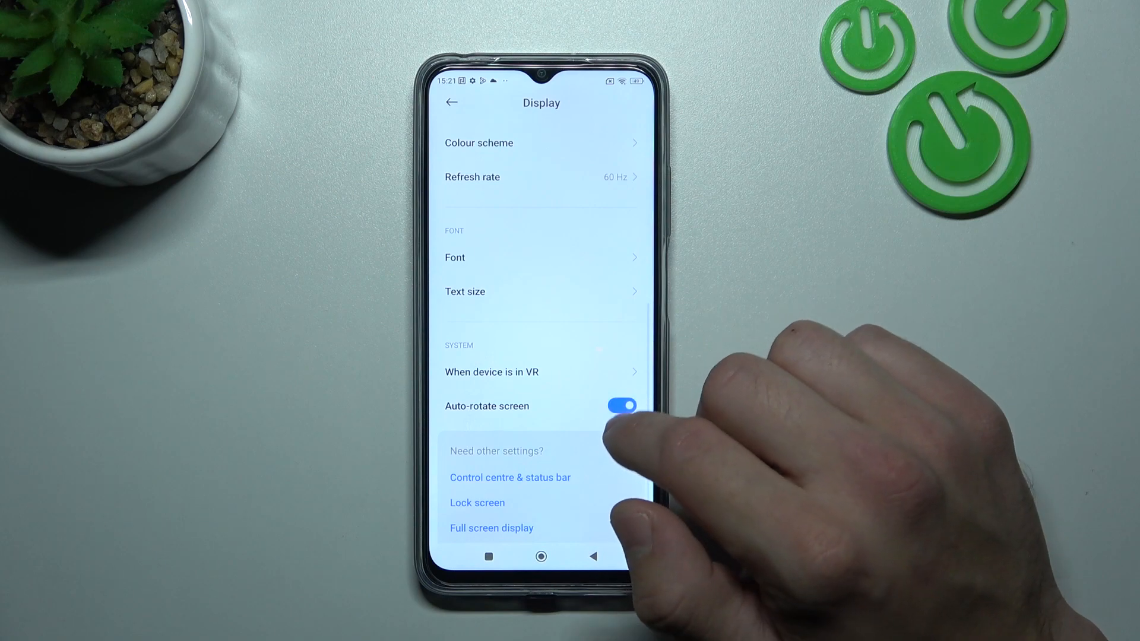
left_click(452, 103)
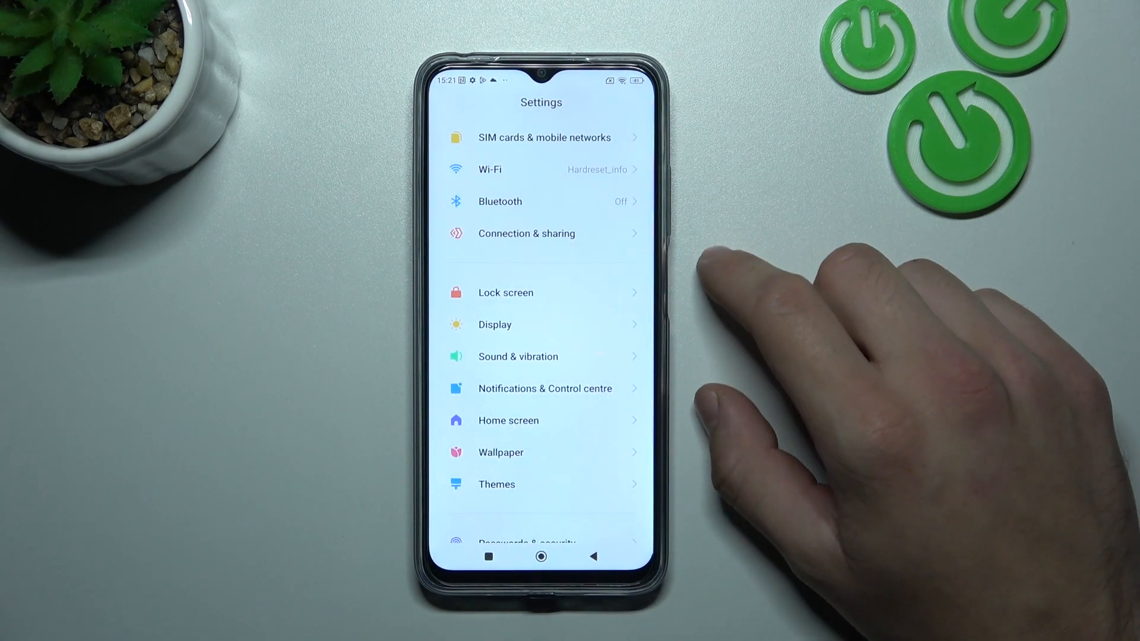